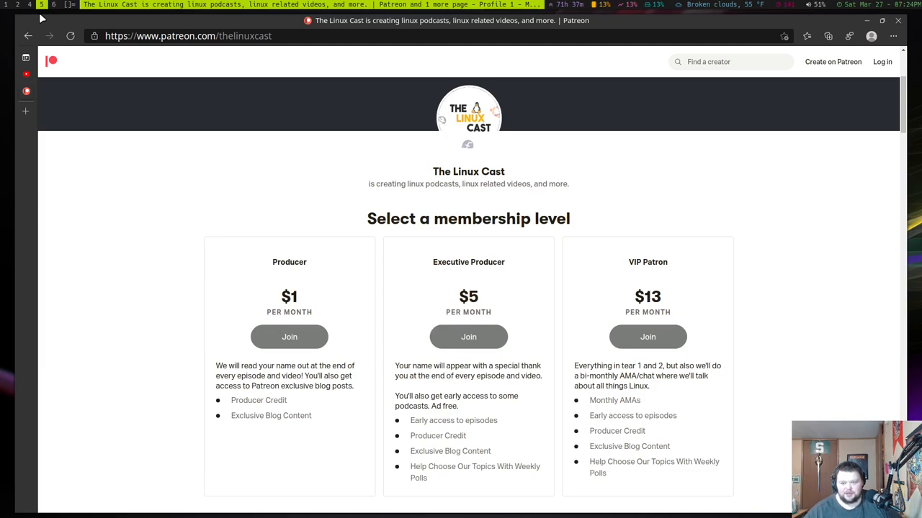
mouse_move(61, 87)
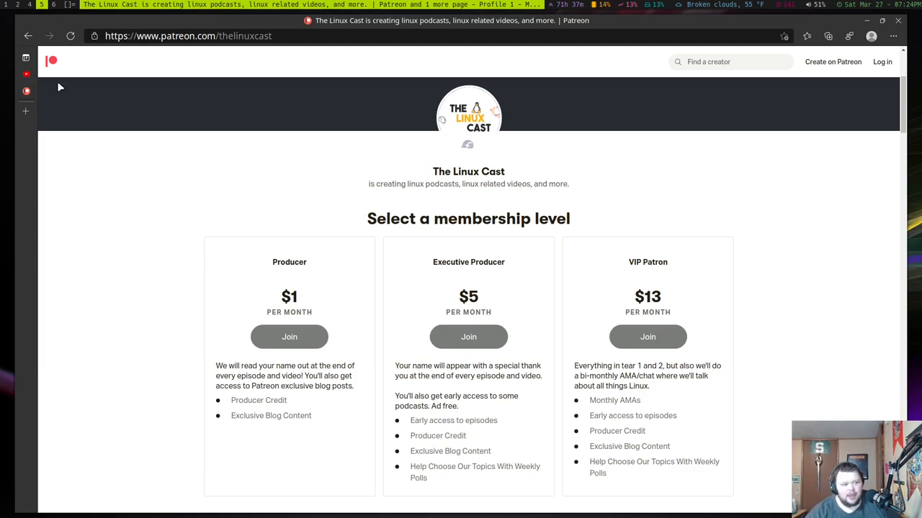
mouse_move(193, 166)
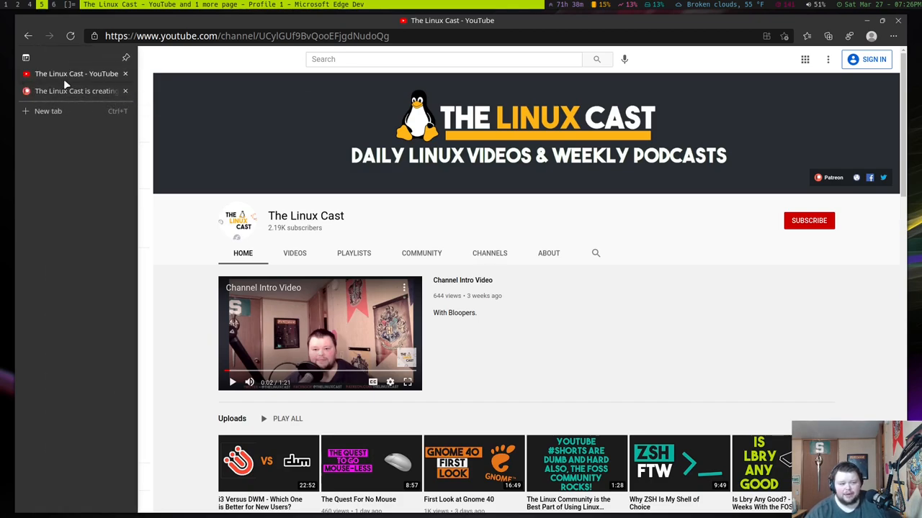
mouse_move(75, 91)
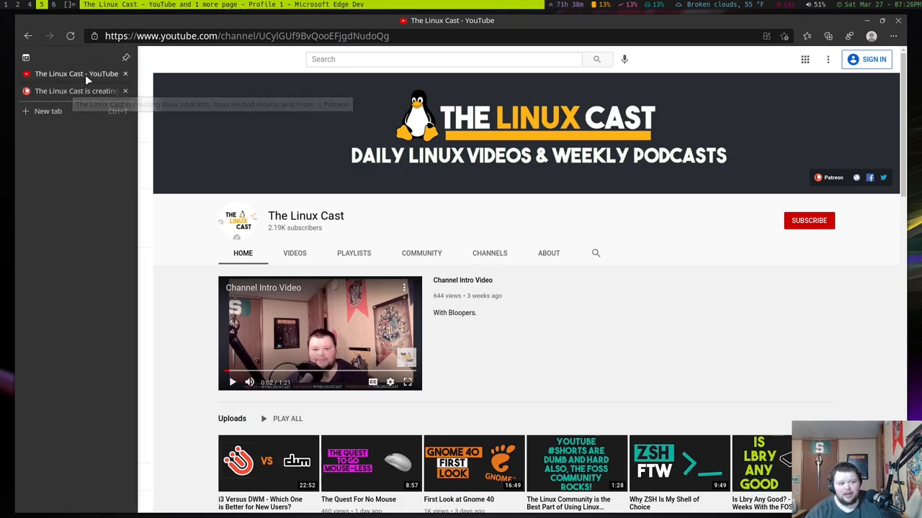
mouse_move(76, 90)
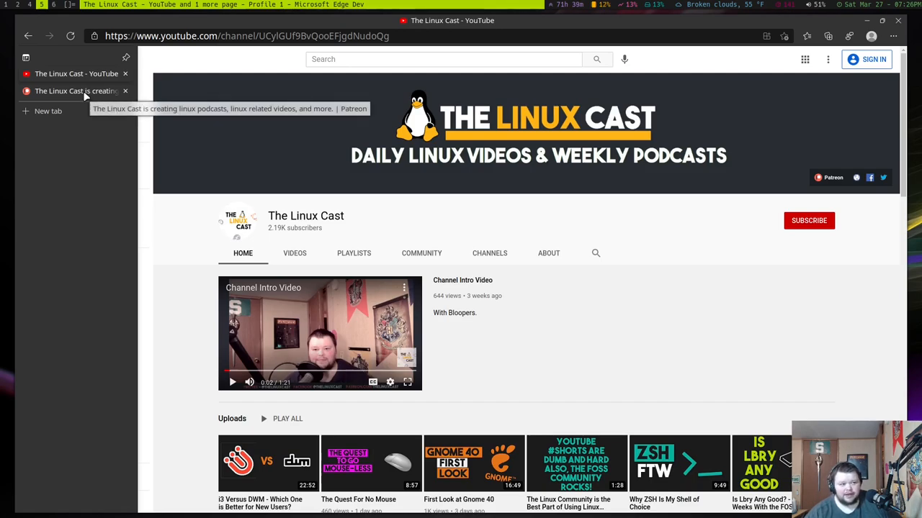
click(55, 60)
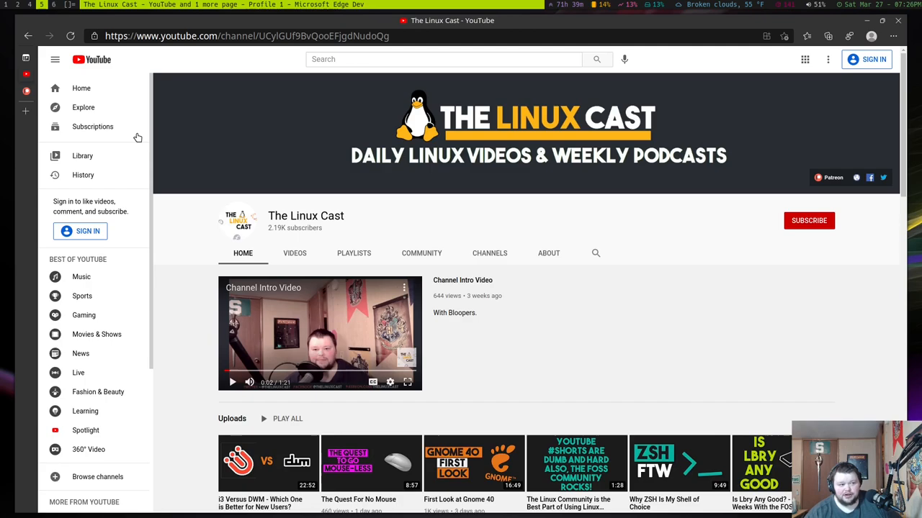
mouse_move(420, 207)
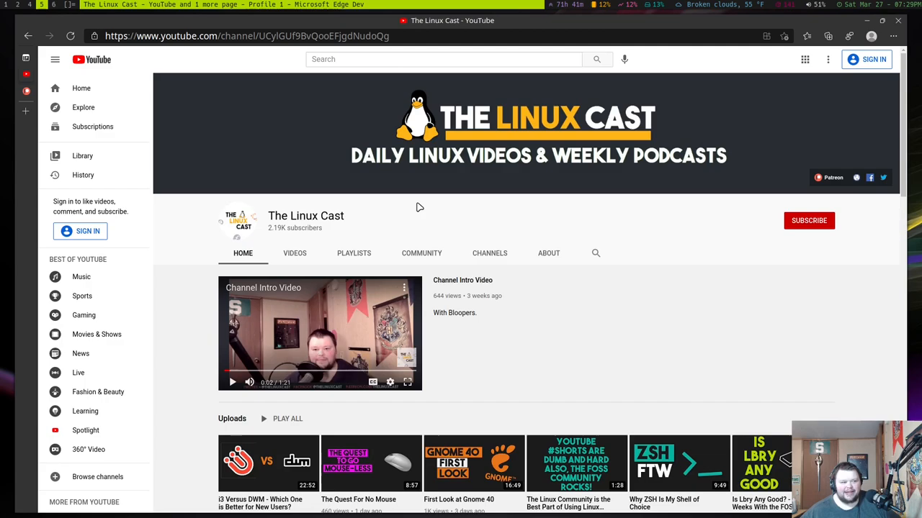
mouse_move(413, 225)
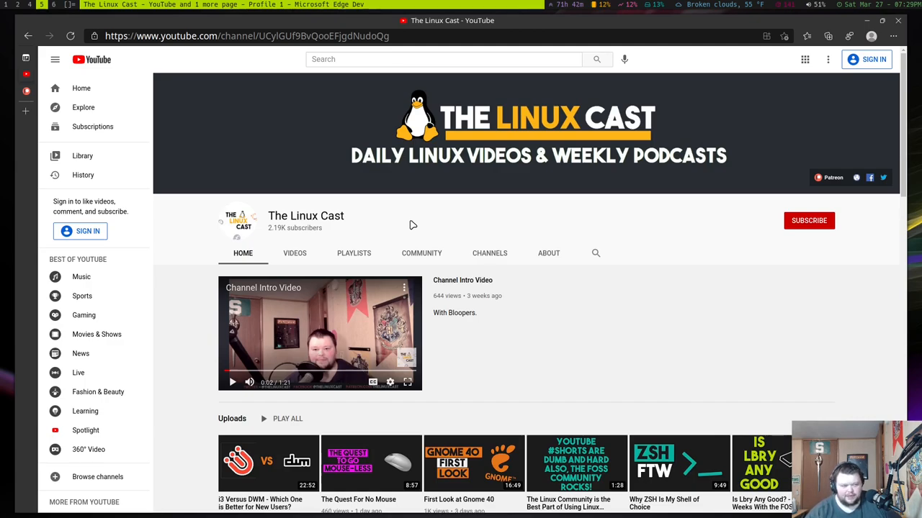
mouse_move(434, 30)
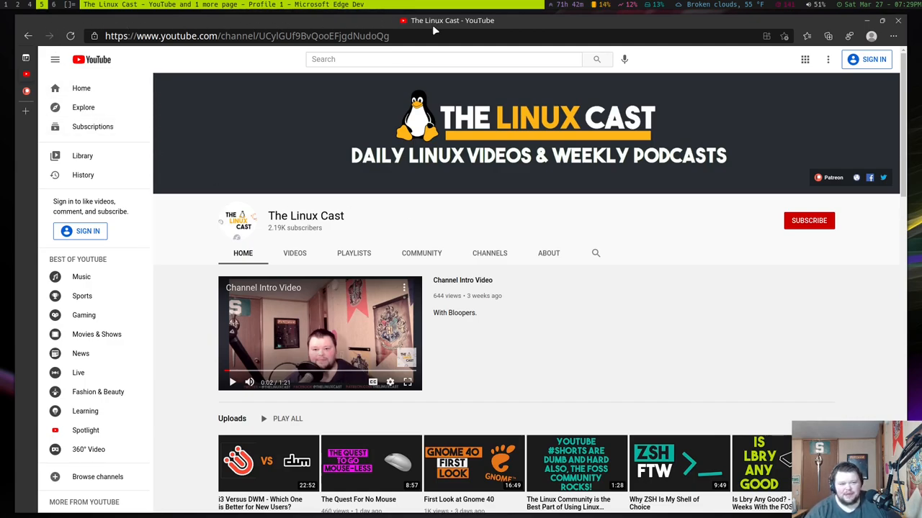
Turn off vertical tabs so the YouTube and Patreon tabs sit across the top
click(26, 57)
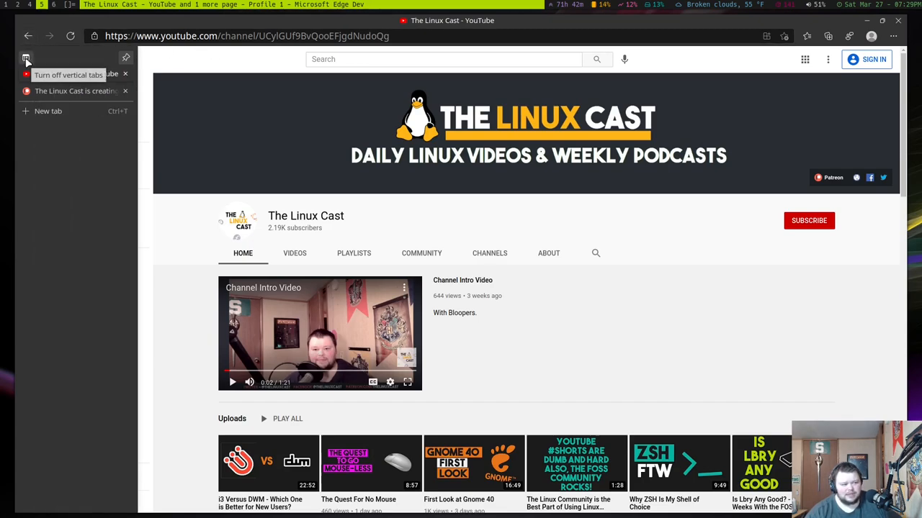
click(26, 58)
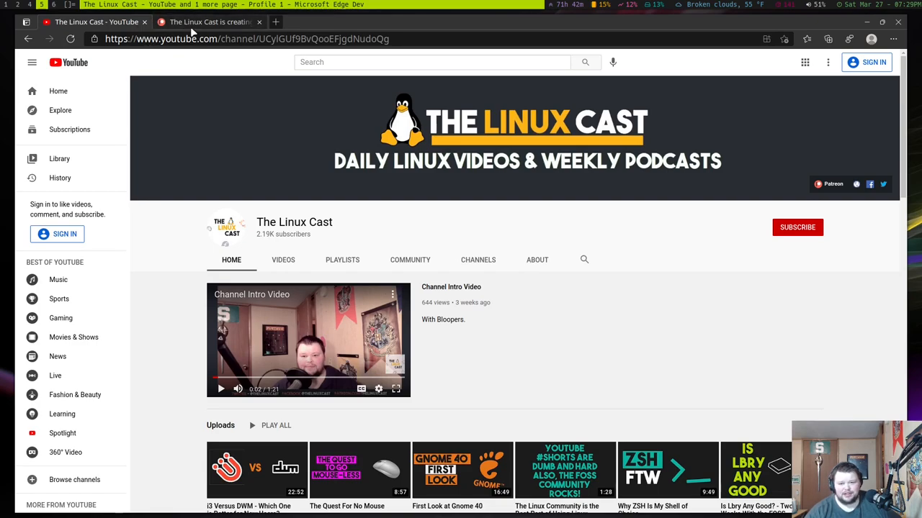
mouse_move(190, 62)
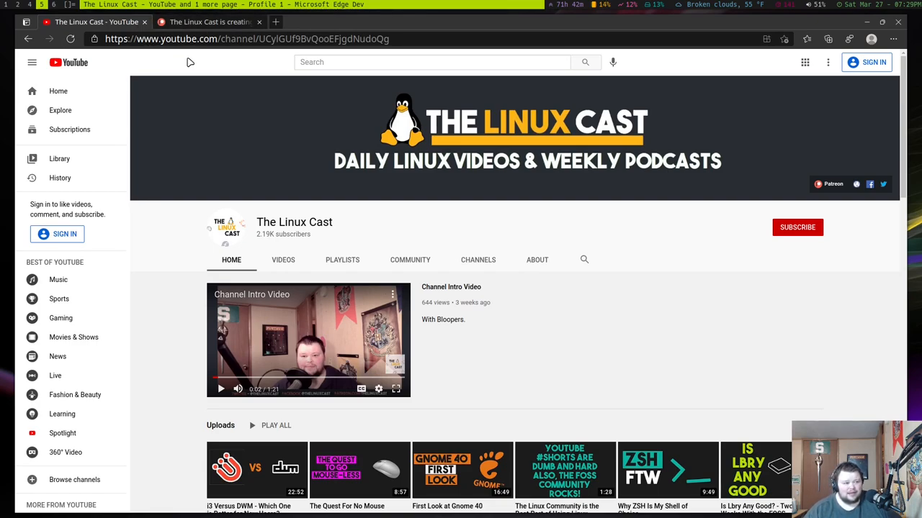